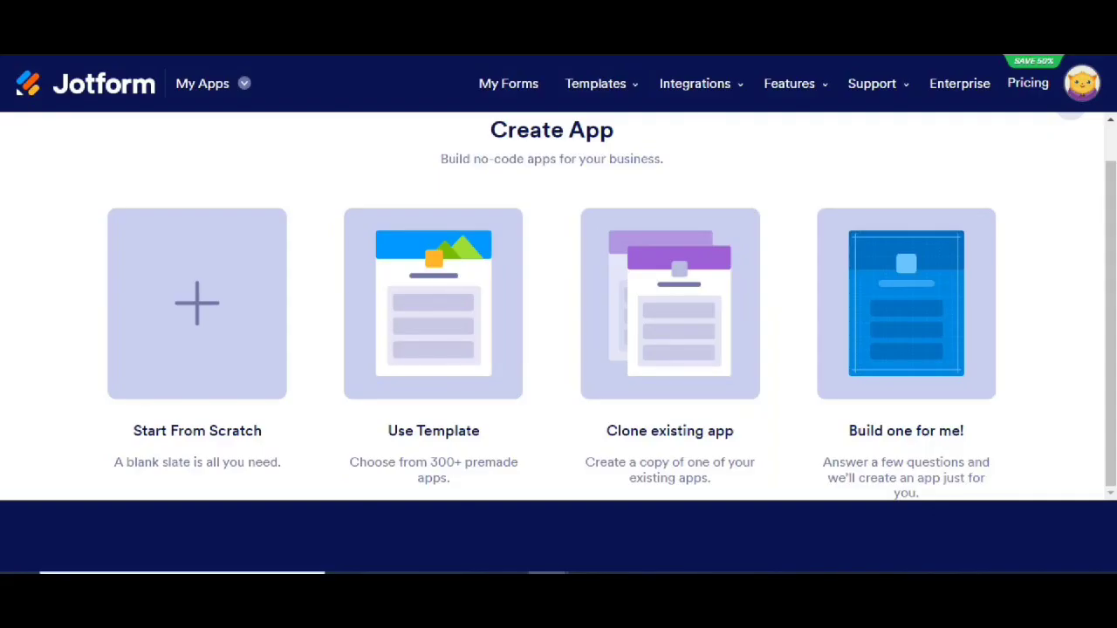
# - Leave Create App's Start From Scratch option and return to the My Apps list
pyautogui.click(196, 304)
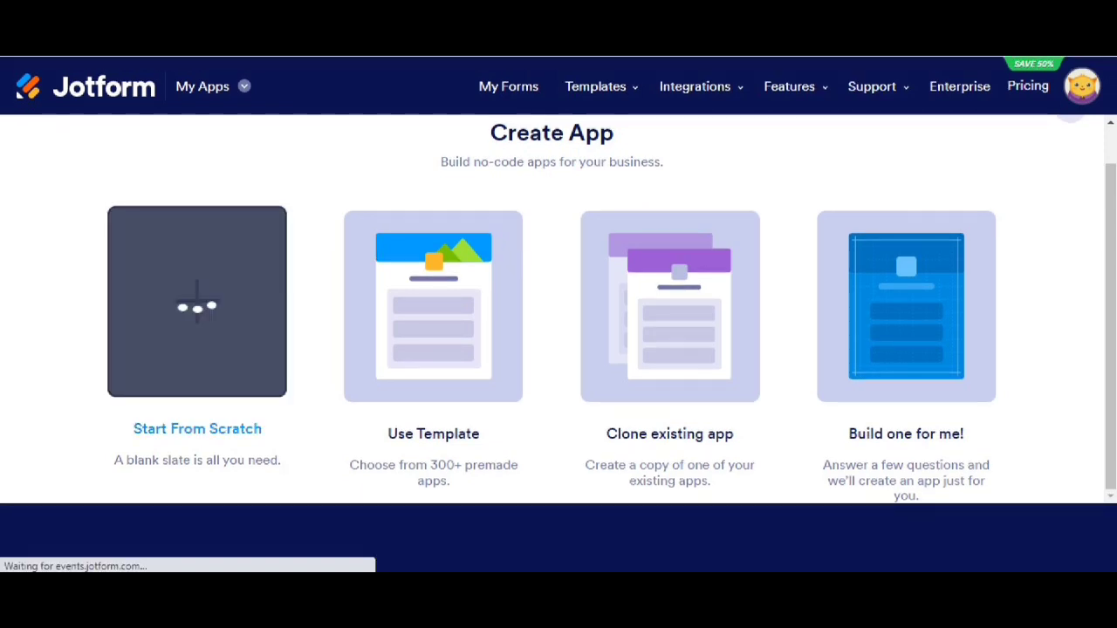
pyautogui.click(196, 301)
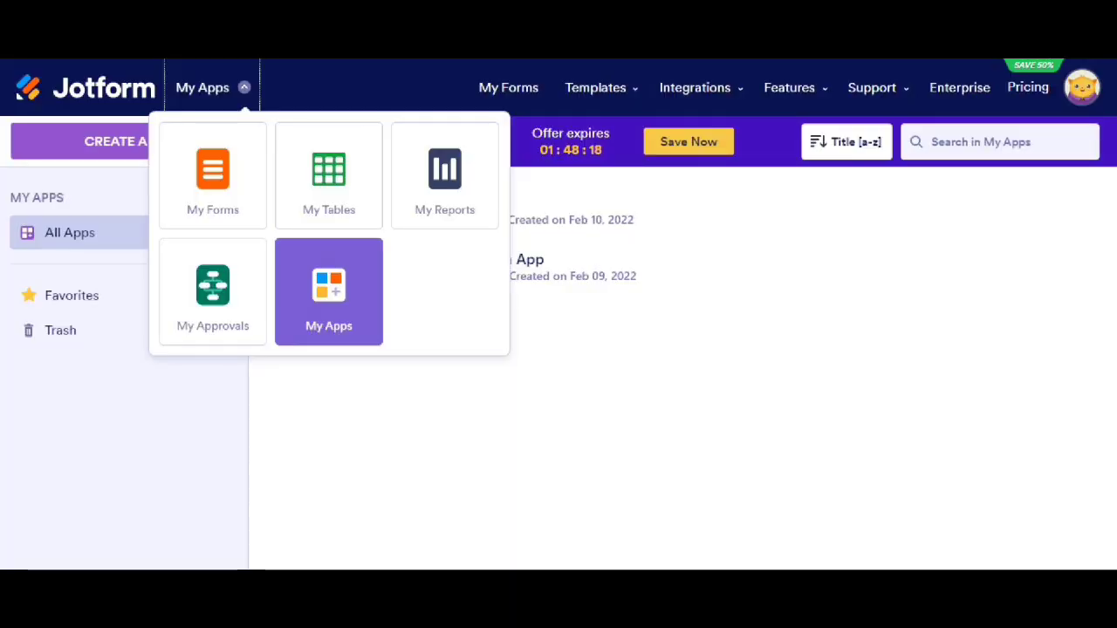
# - Switch to My Forms, choose the all-on-one-page layout, and open the Tea Hotel form
pyautogui.click(213, 174)
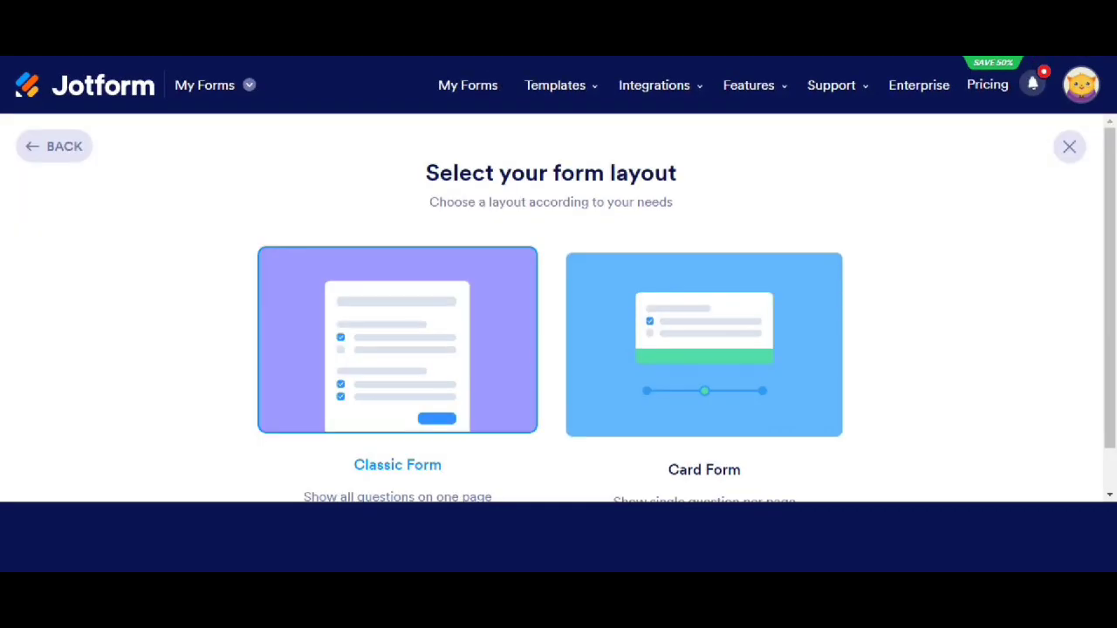
pyautogui.click(397, 340)
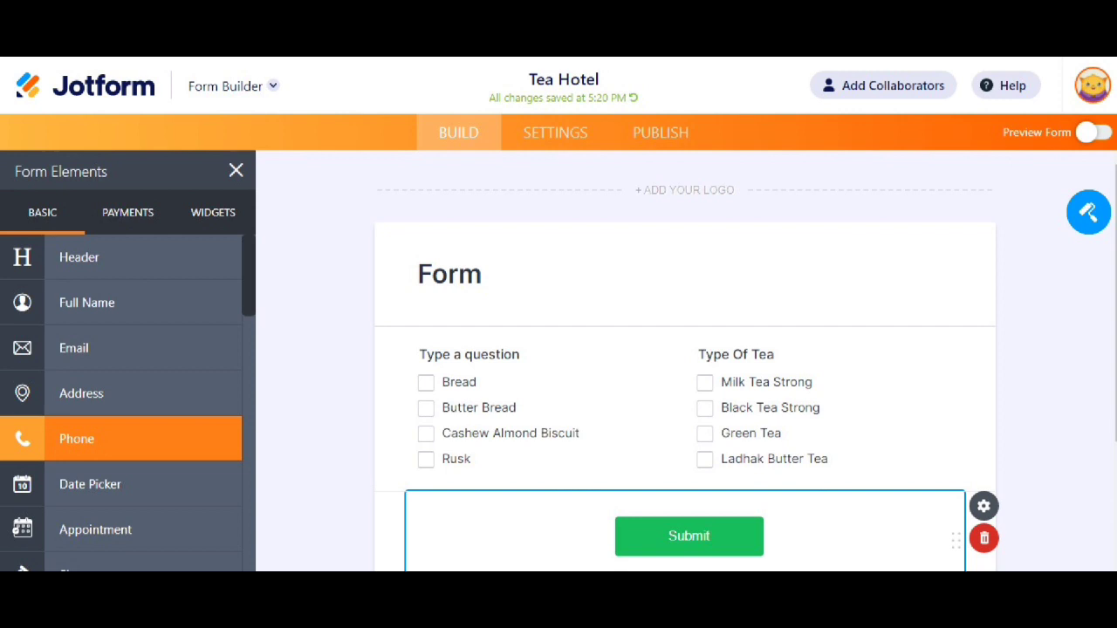
# - Browse Payments and Widgets elements, preview the Tea Hotel form, then return to the Tea Energy app
pyautogui.click(127, 212)
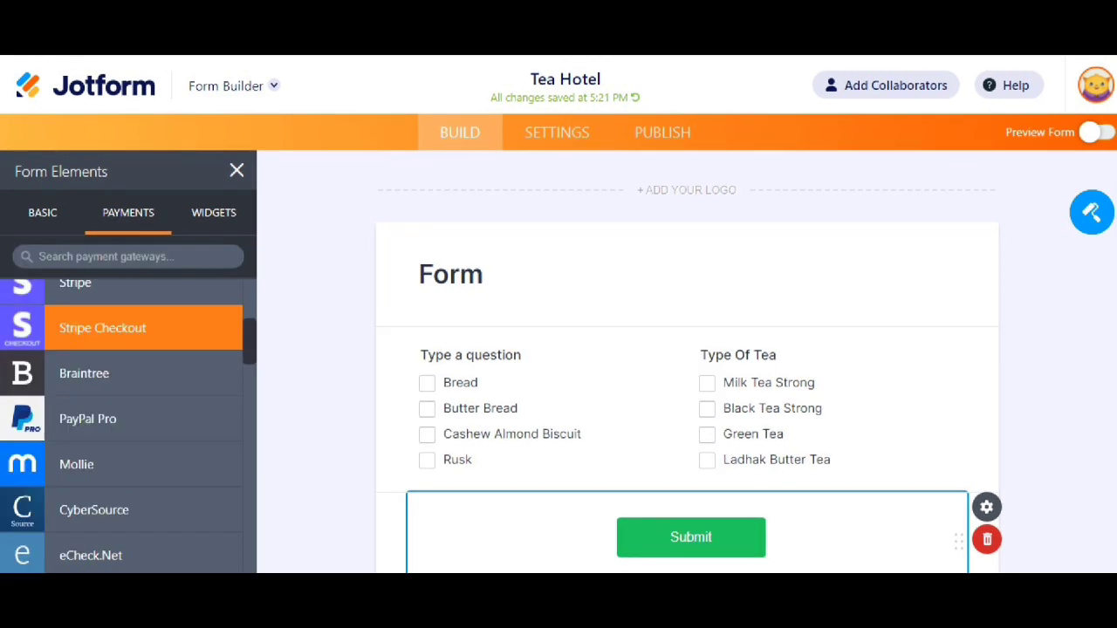
pyautogui.click(213, 212)
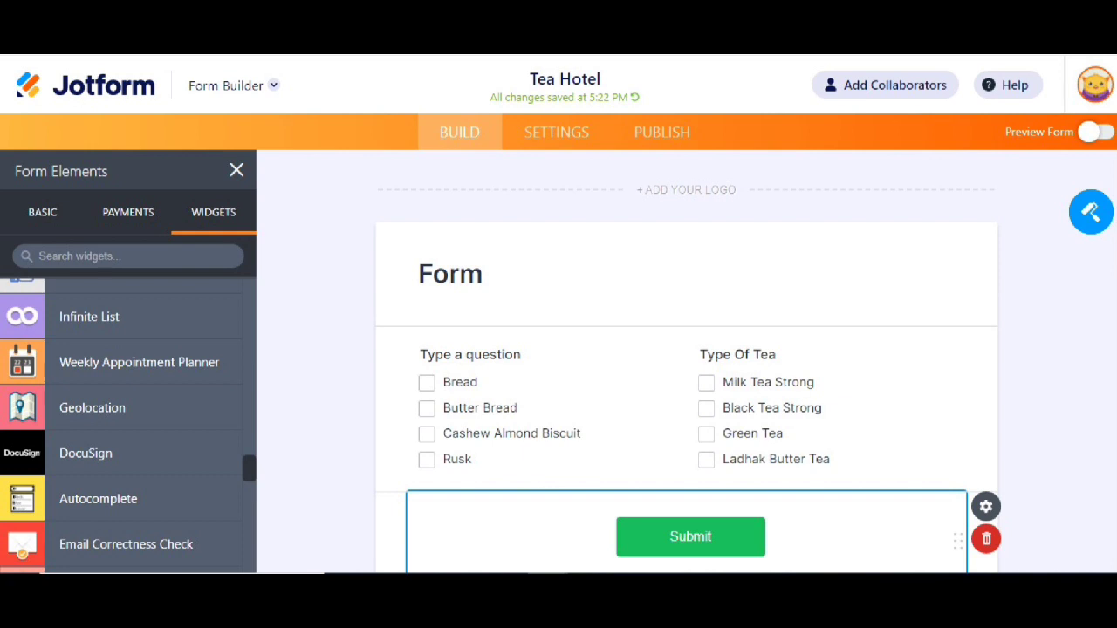
pyautogui.click(236, 169)
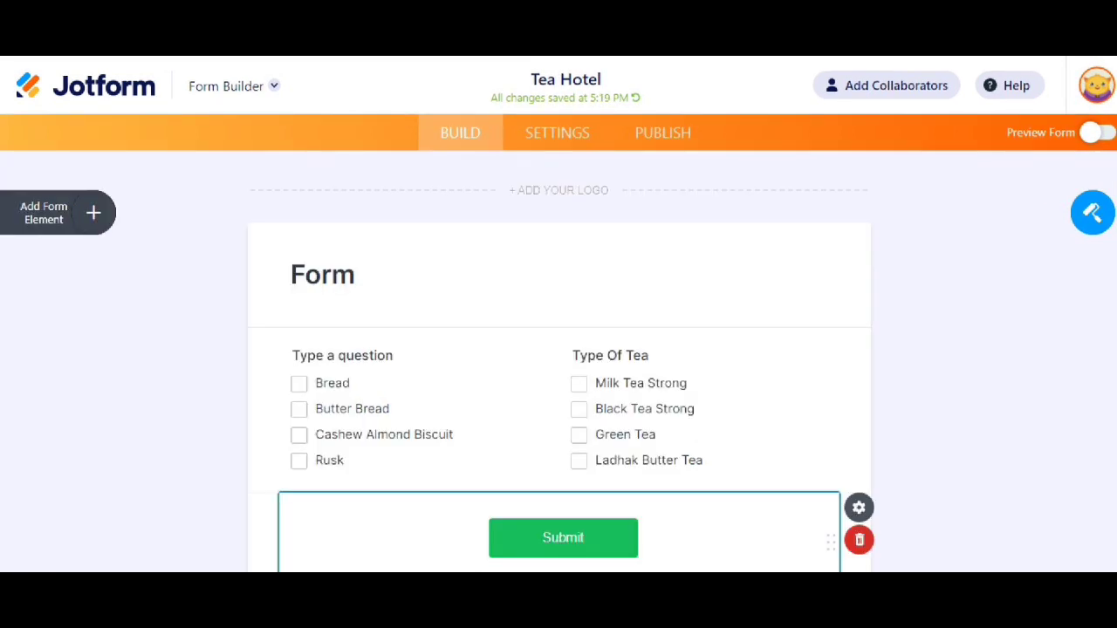
pyautogui.click(1097, 132)
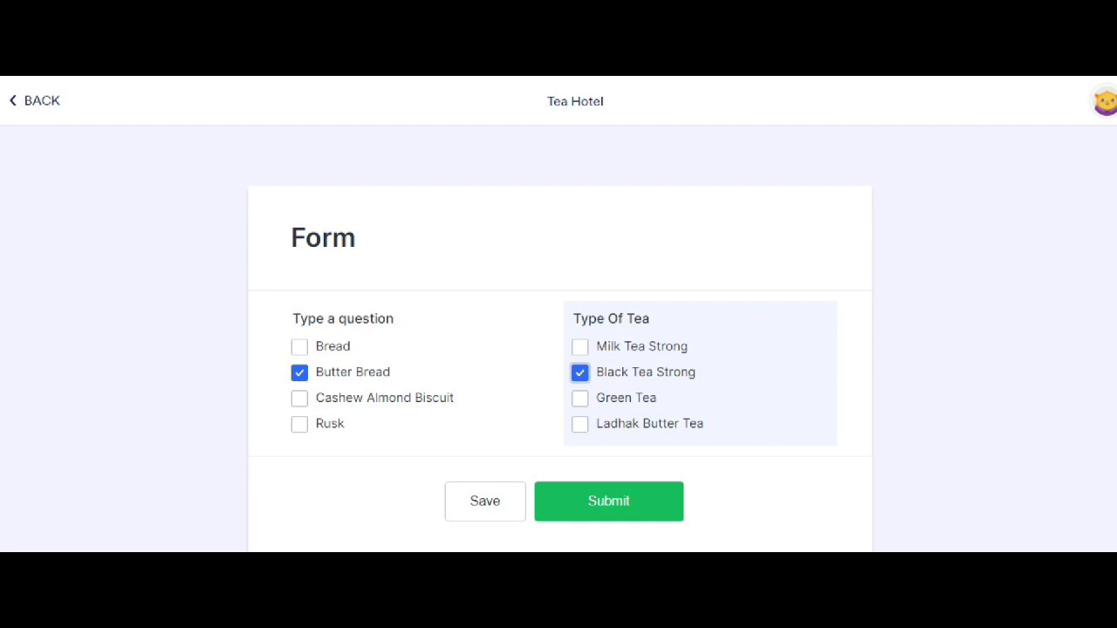
pyautogui.click(608, 501)
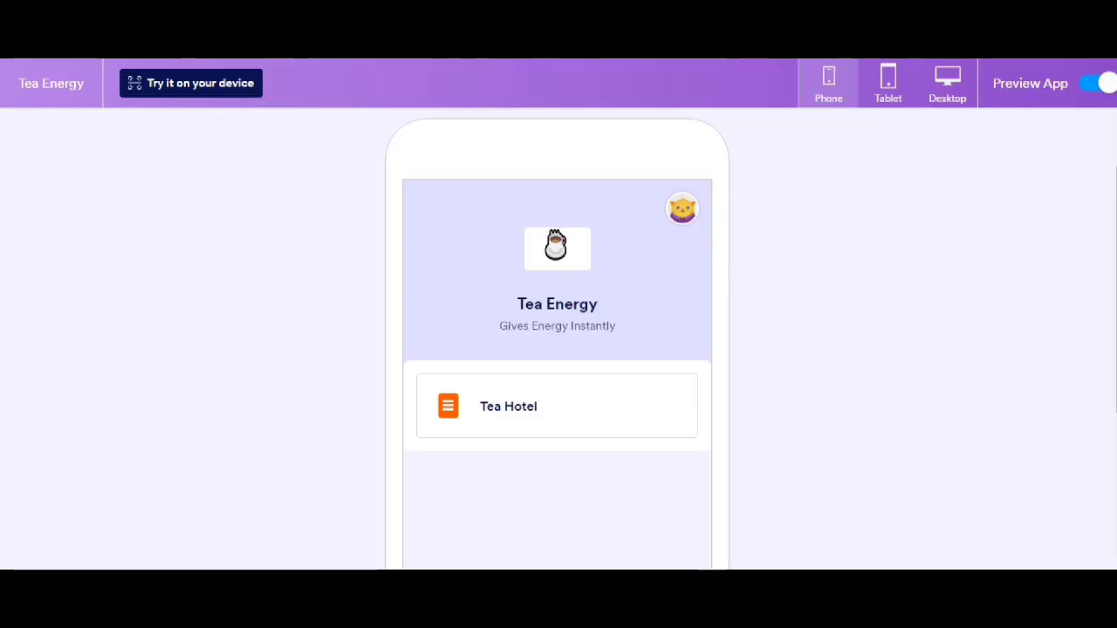
# - In the phone preview, fill out Tea Hotel with Bread and Ladhak Butter Tea and submit
pyautogui.click(556, 406)
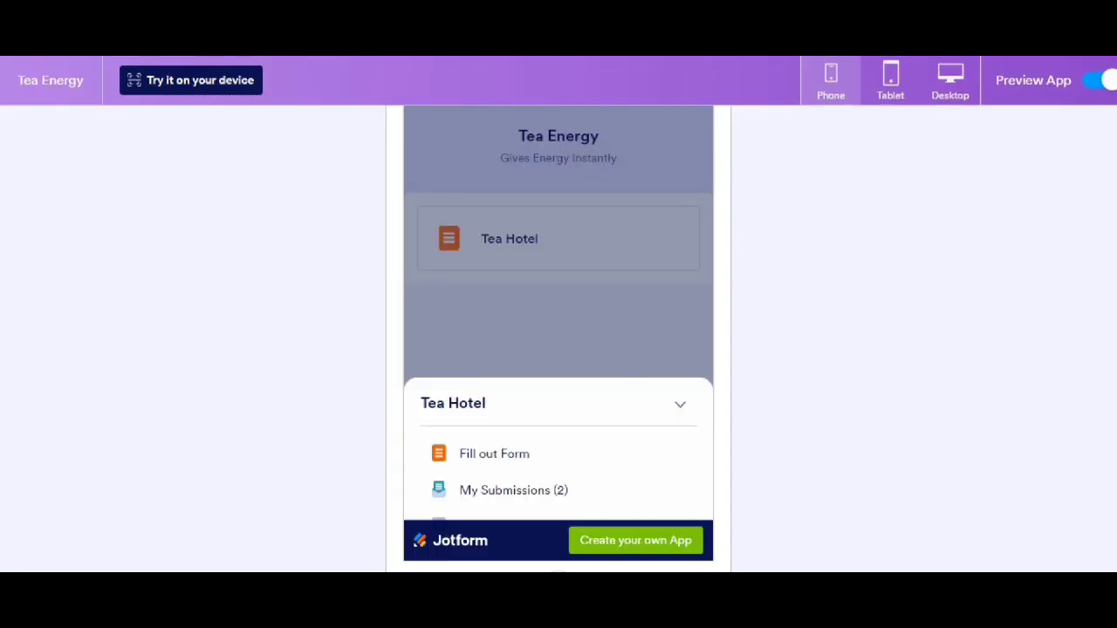
pyautogui.click(493, 453)
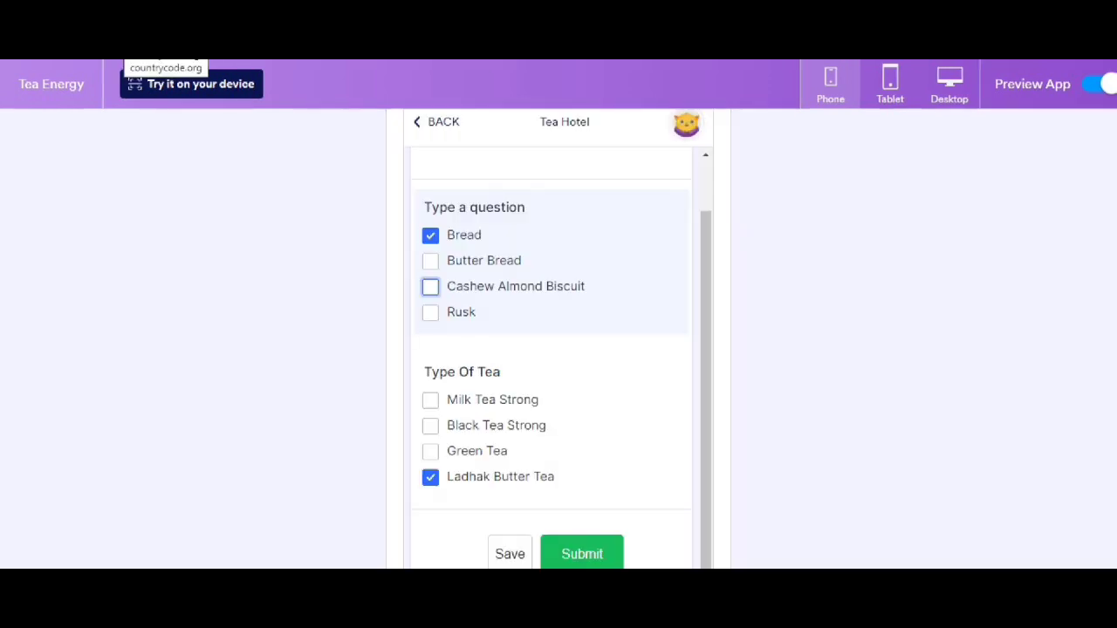
pyautogui.click(581, 553)
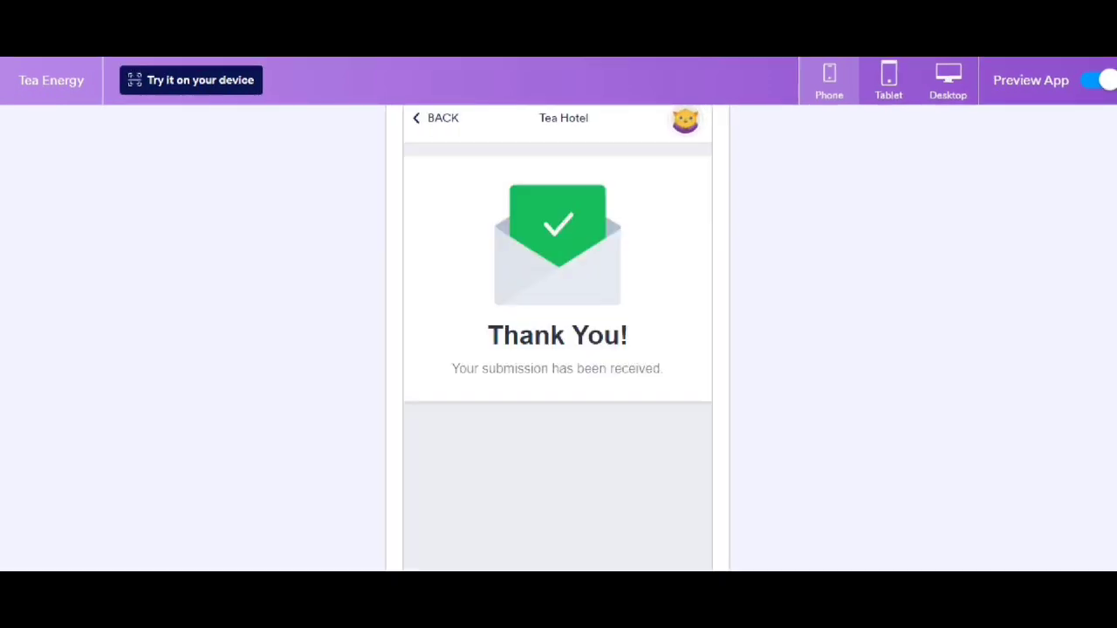